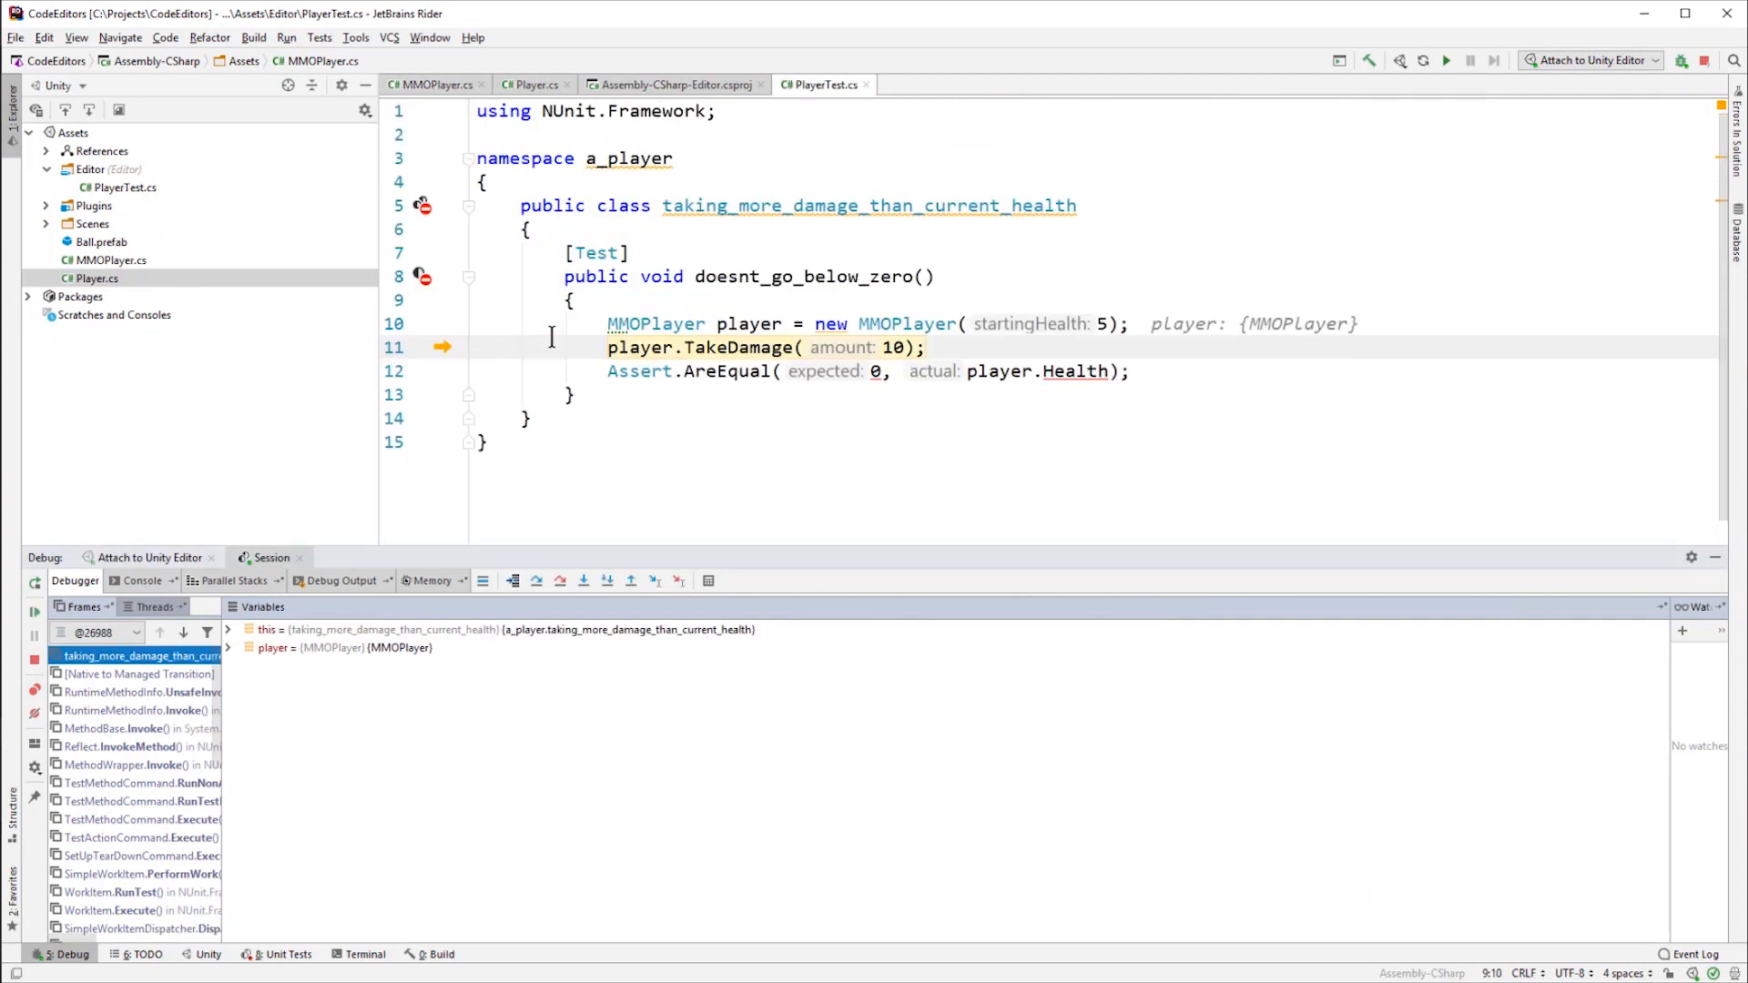
pyautogui.moveTo(637, 430)
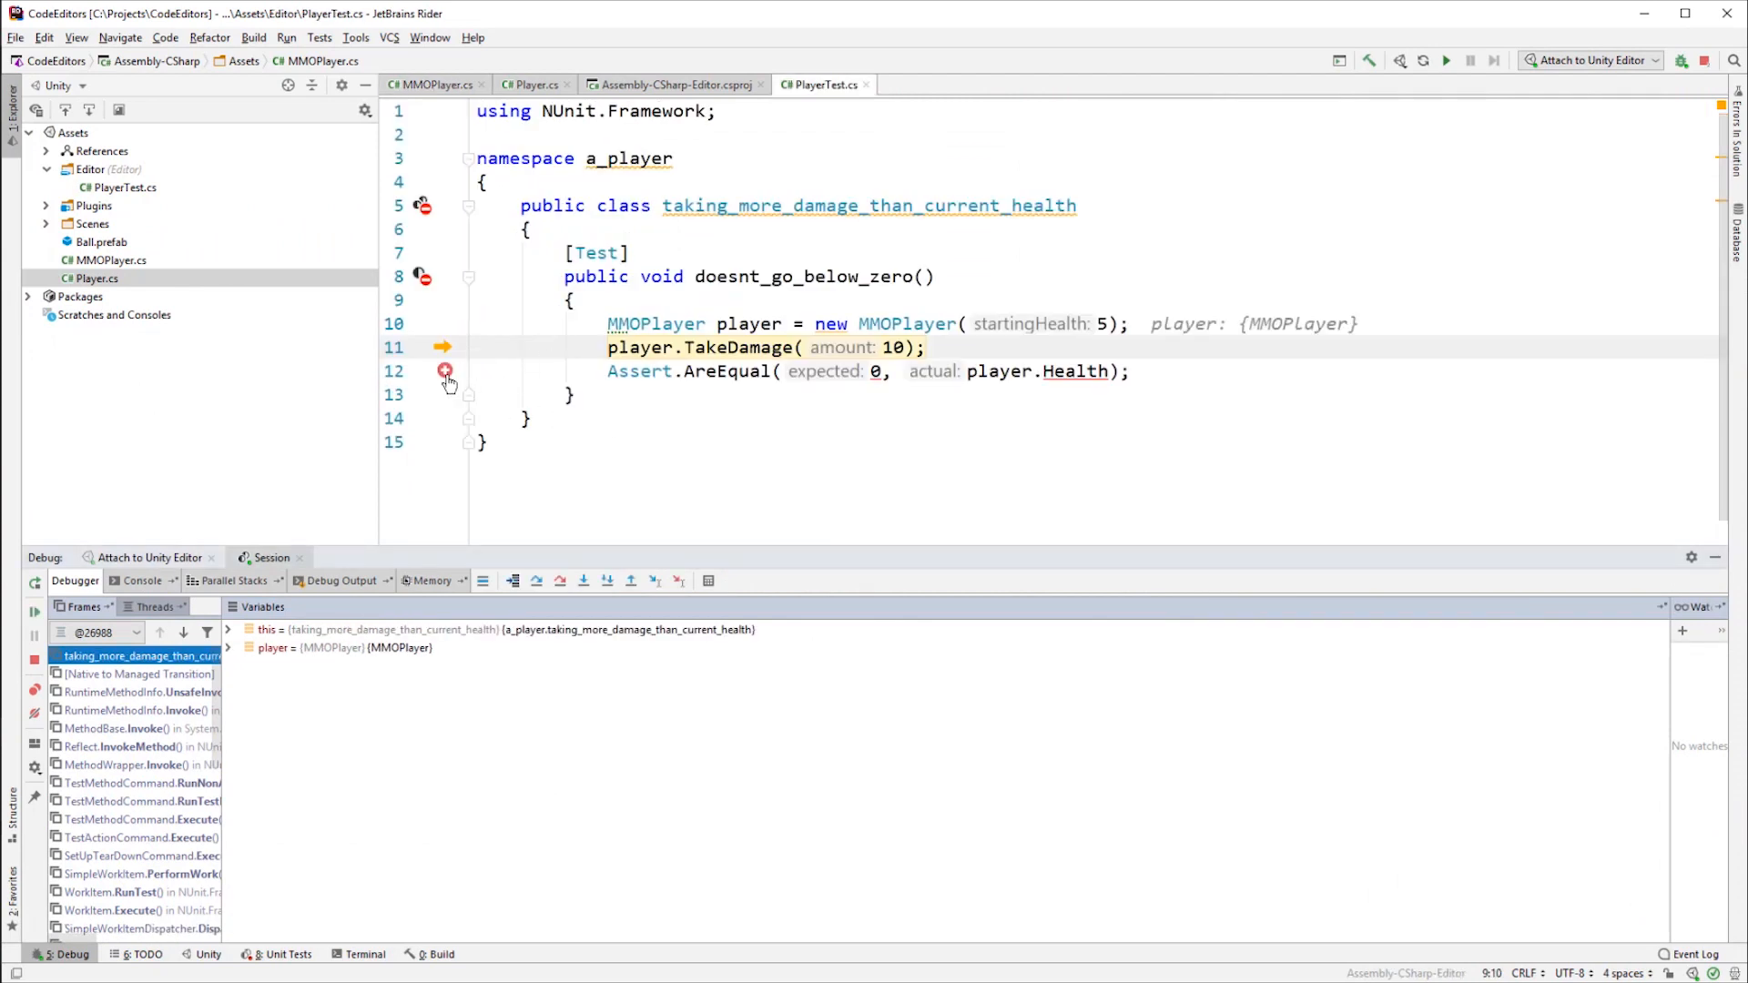
# - Set a breakpoint on line 12, the Assert line in the doesnt_go_below_zero test
pyautogui.click(581, 581)
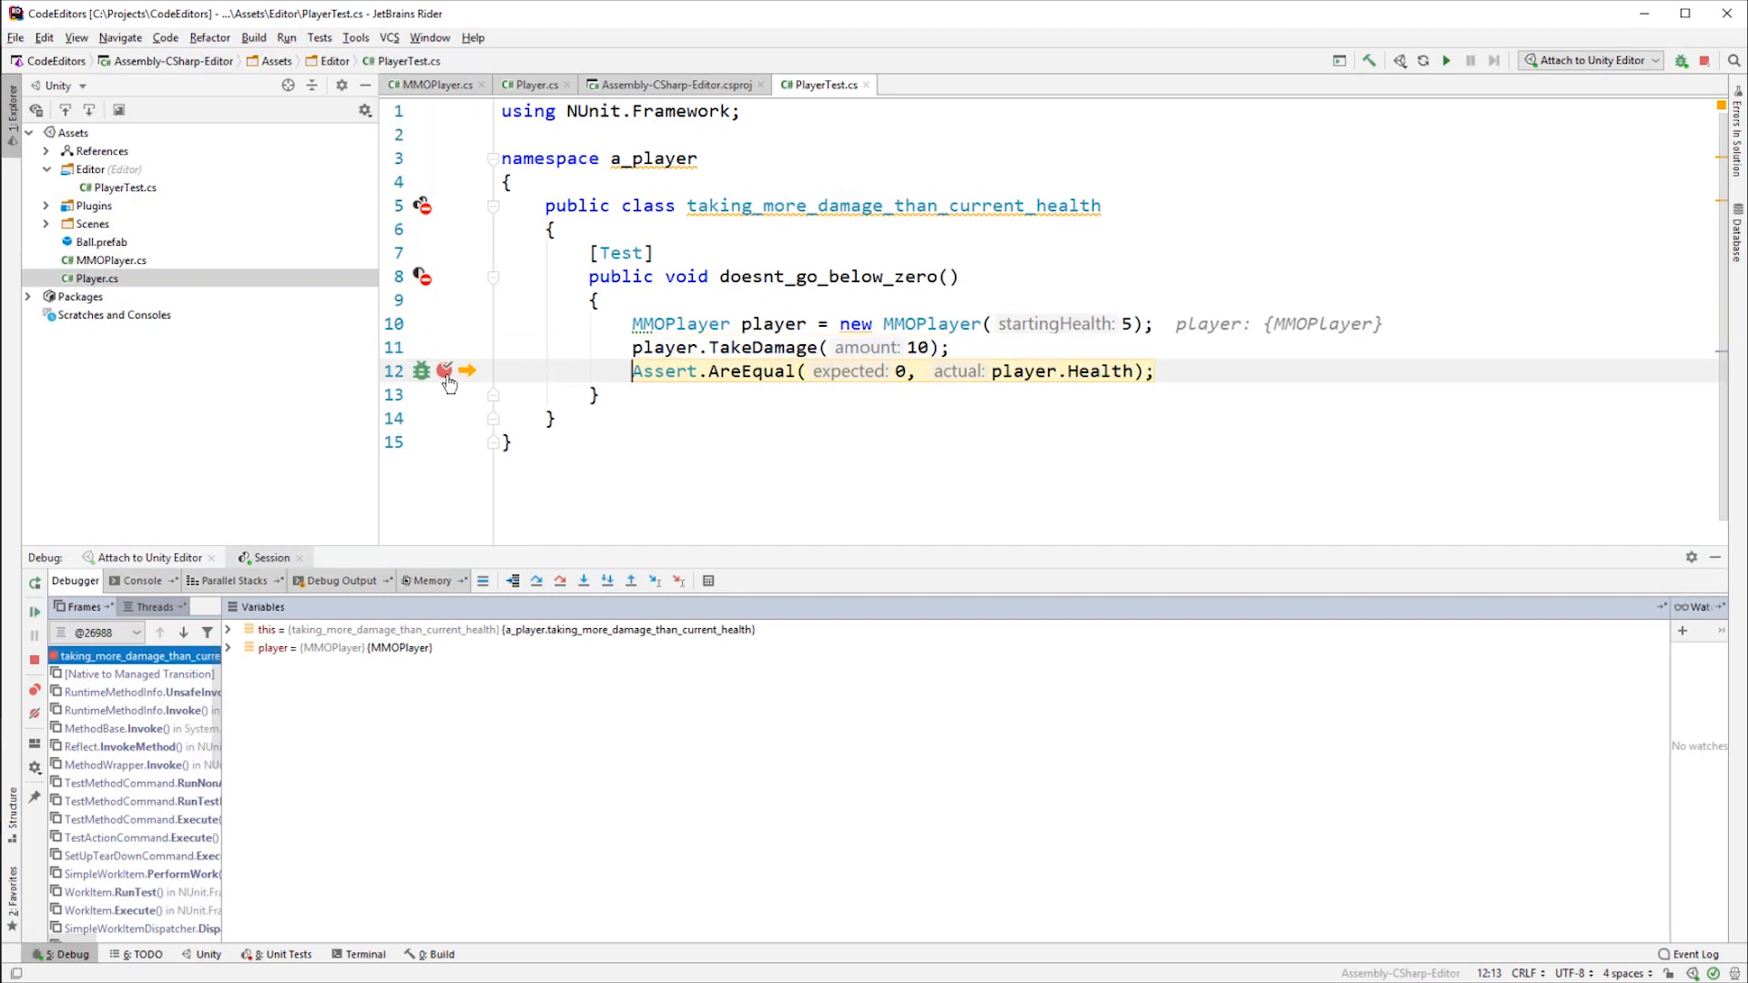
pyautogui.moveTo(446, 371)
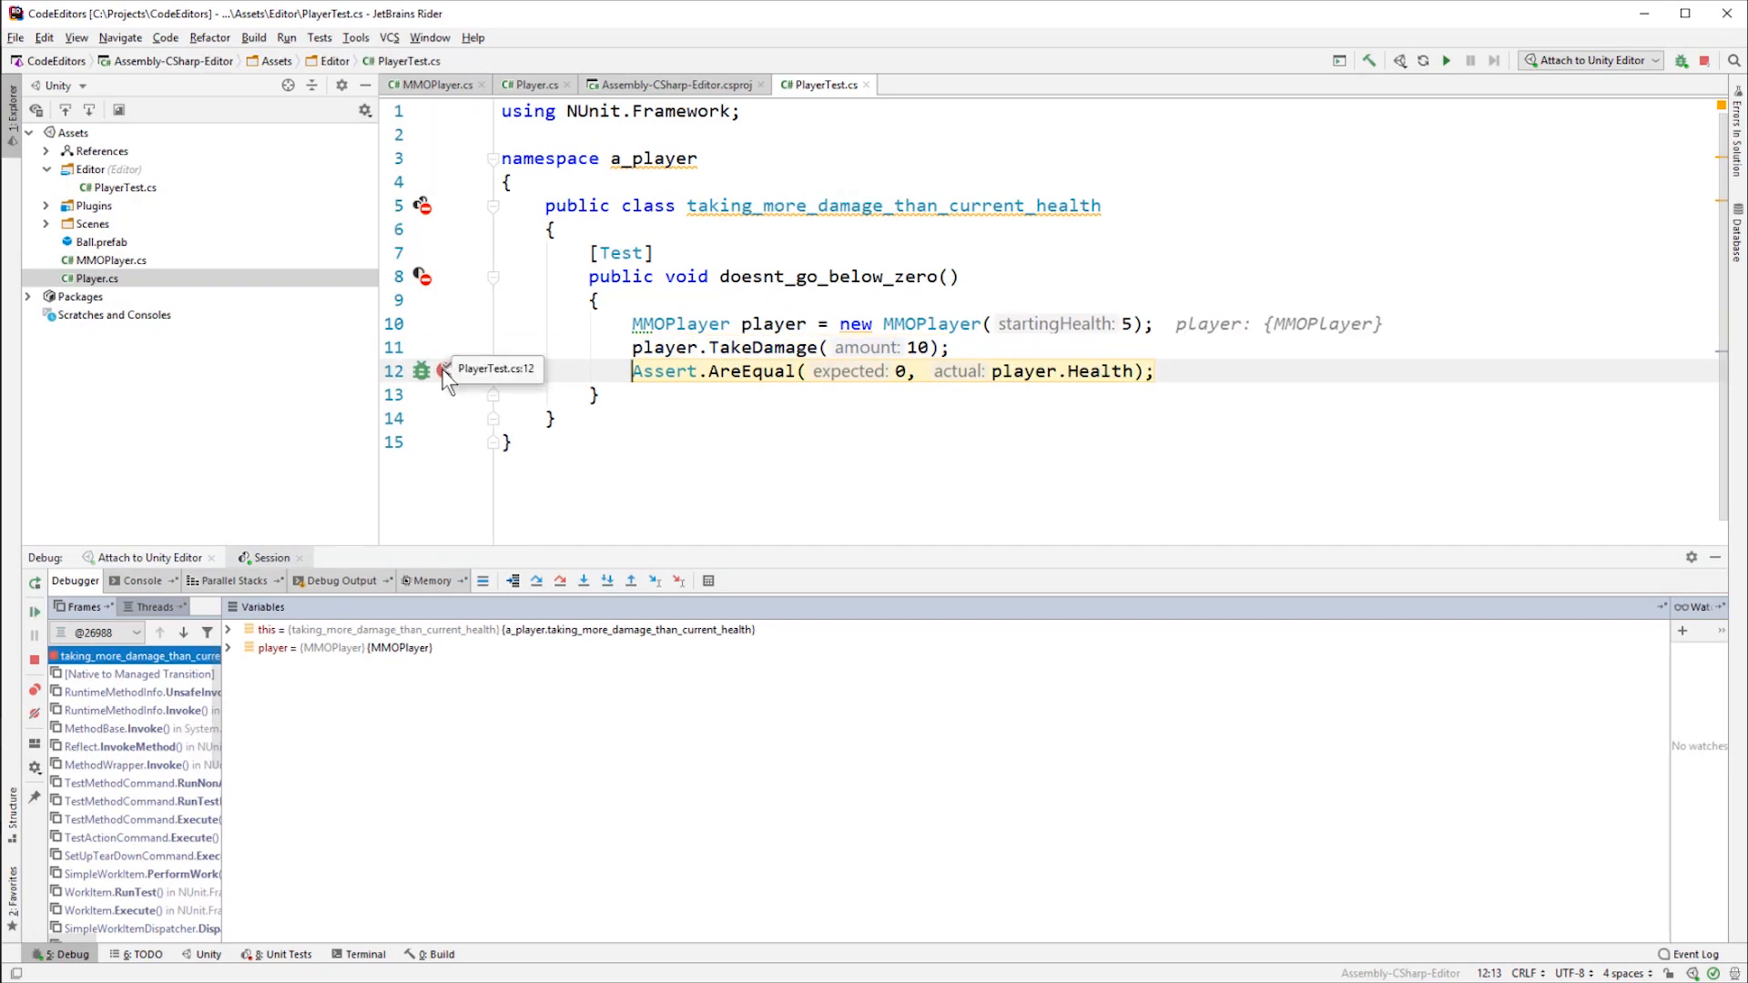